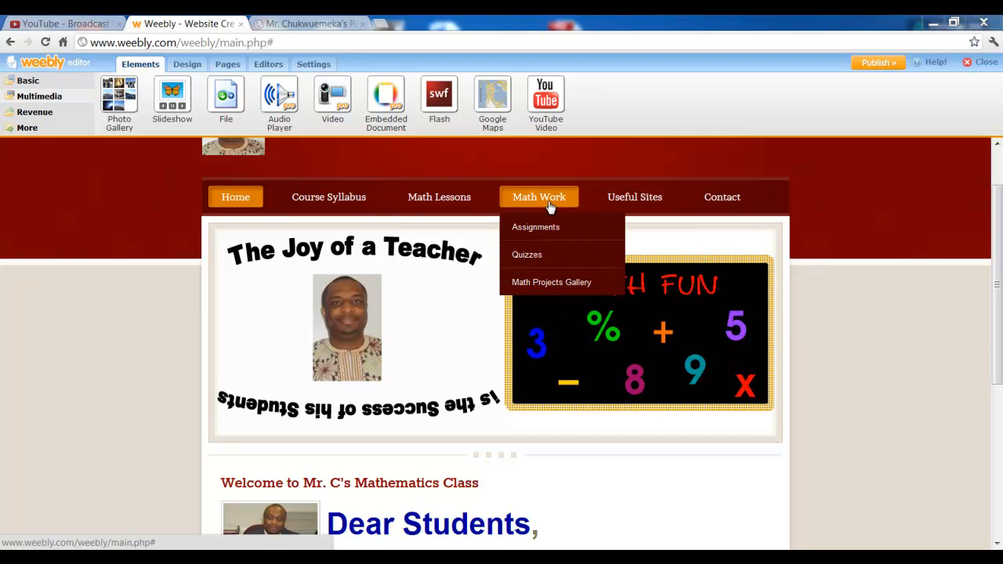
mouse_move(157, 285)
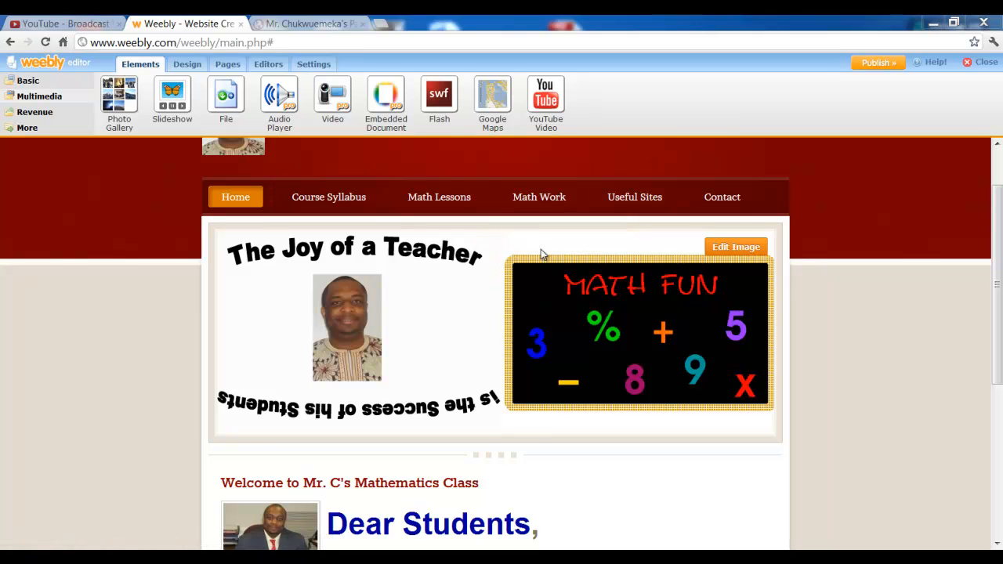
mouse_move(229, 64)
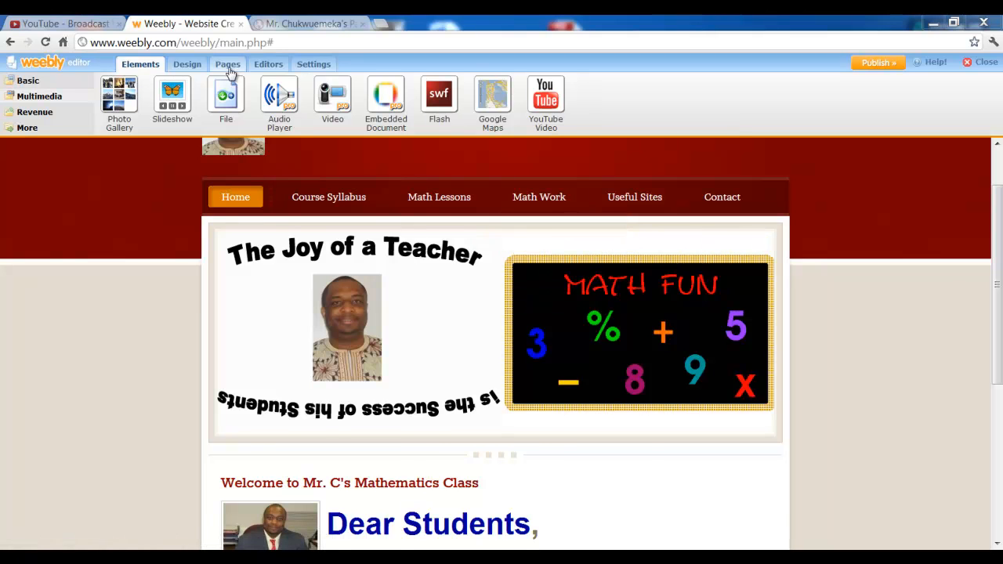
- Create a new page named 'Math Projects Slideshows' from the Pages tab and save it
left_click(227, 64)
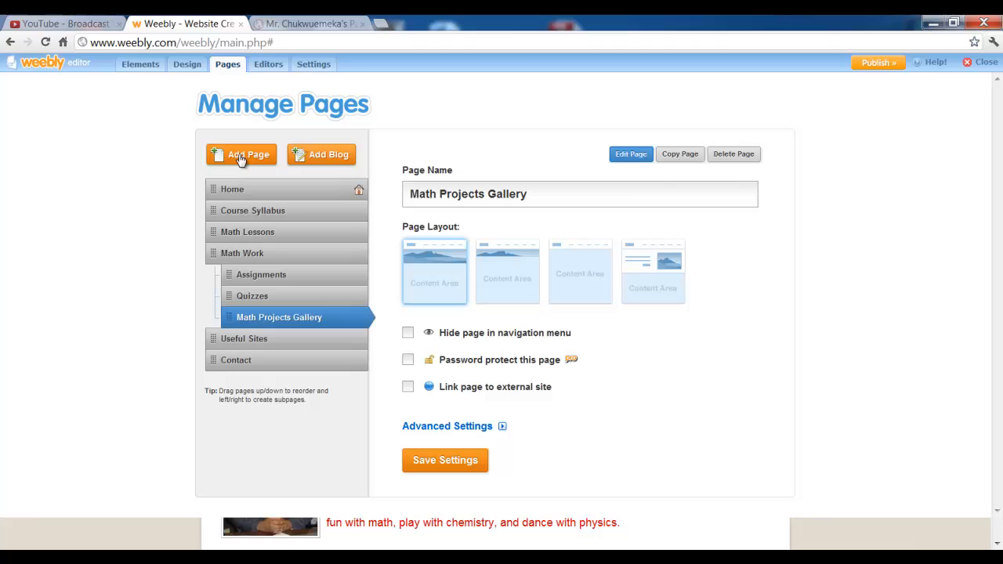
left_click(241, 155)
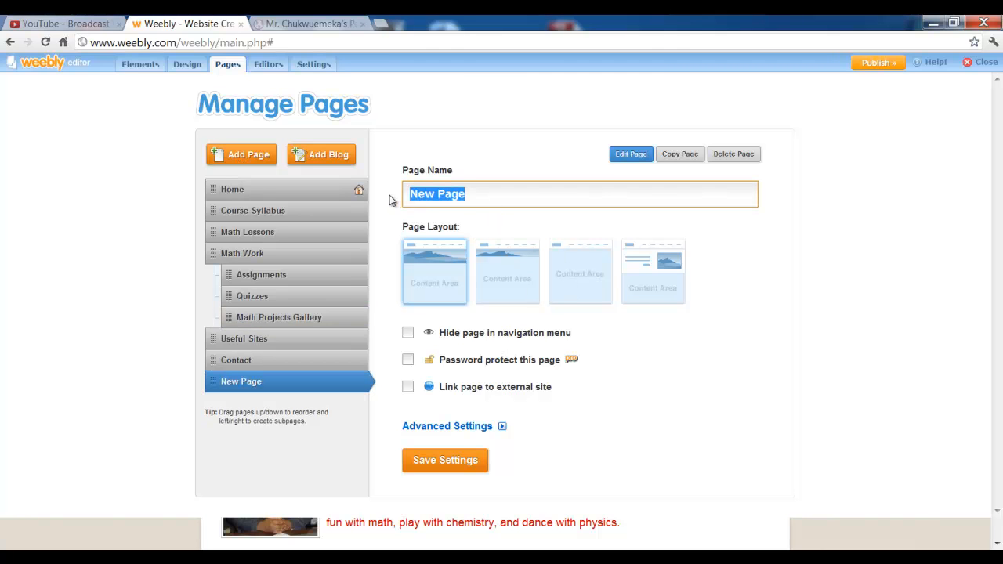
type("M")
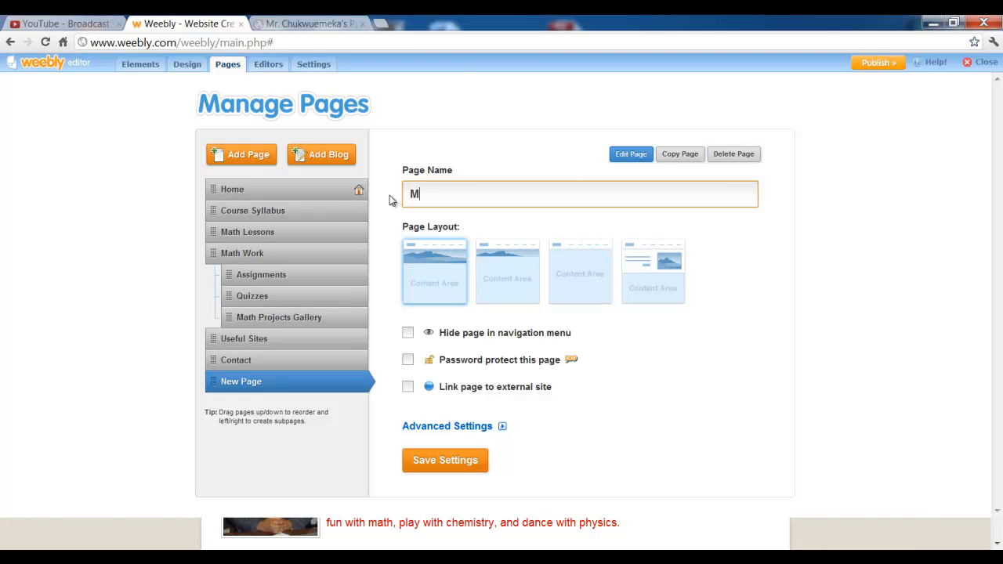
type("ath P")
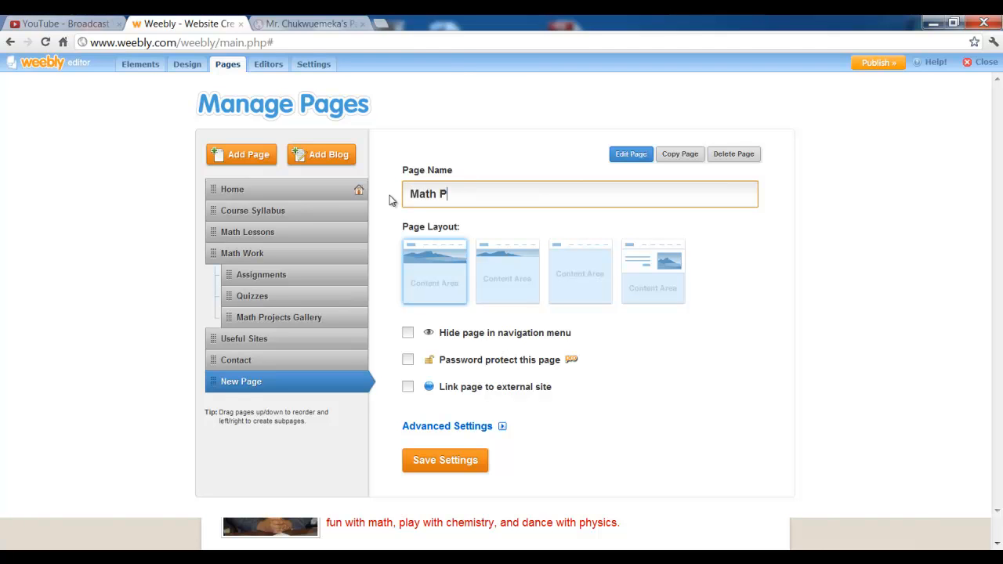
type("roject")
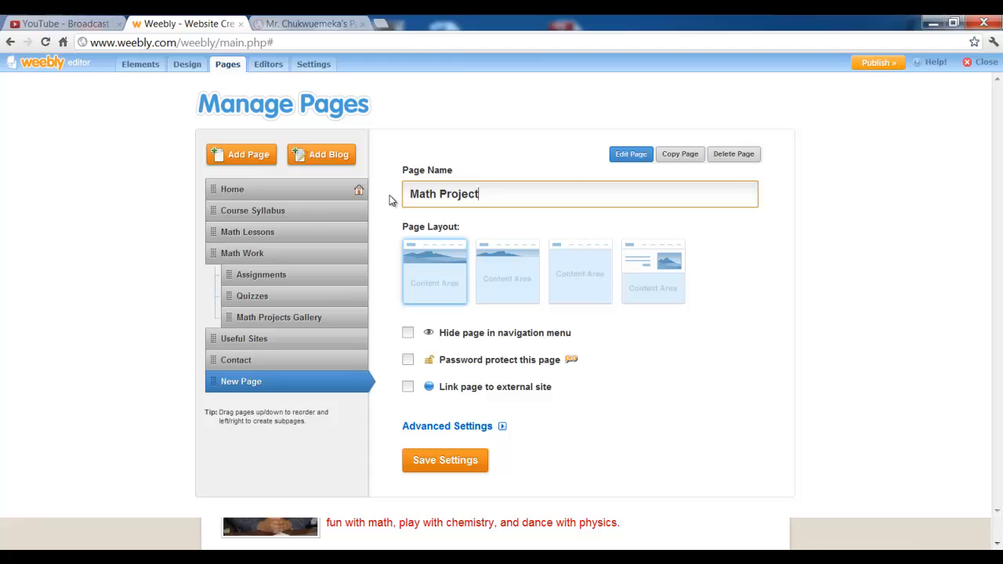
type("s")
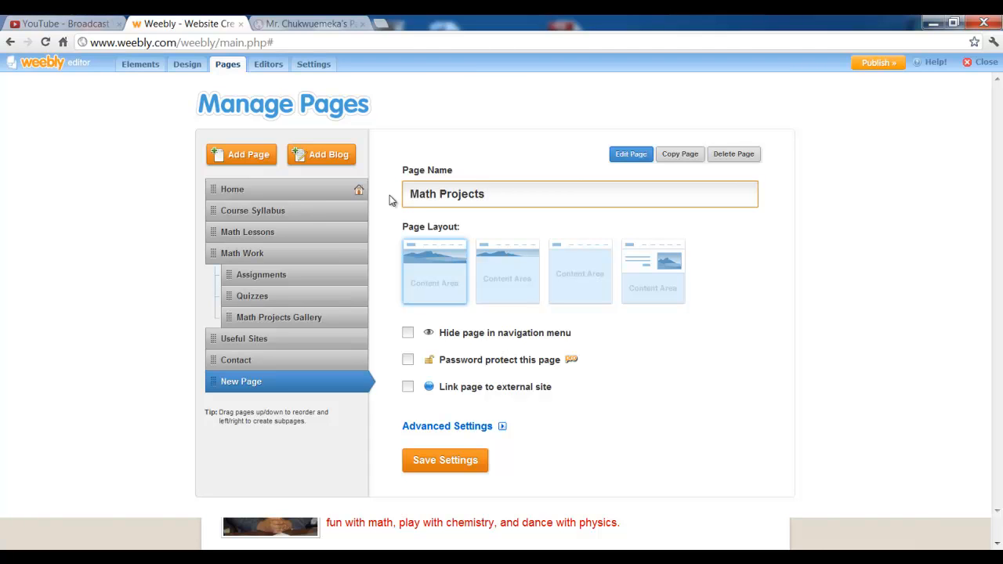
type("Slide")
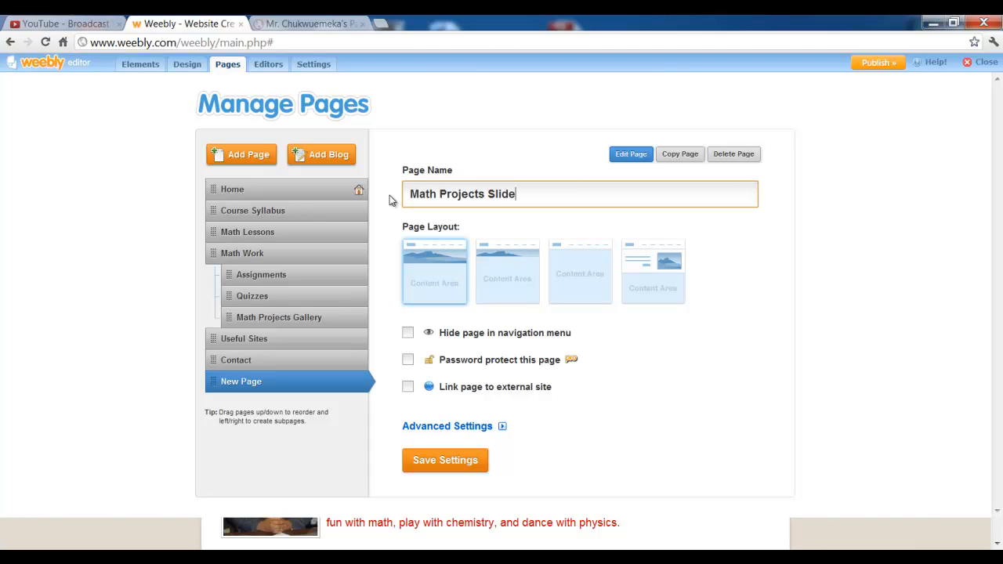
type("sh")
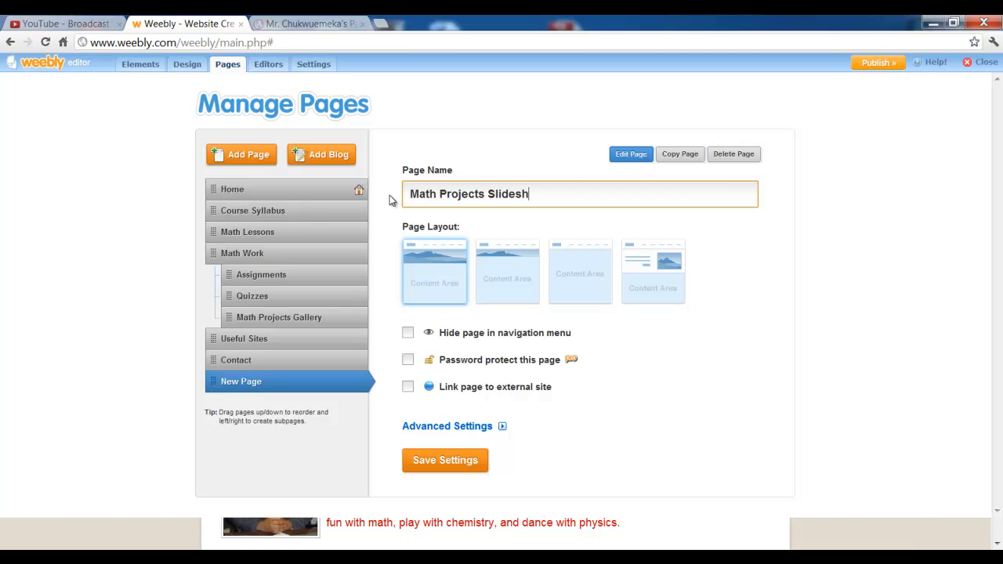
type("ows")
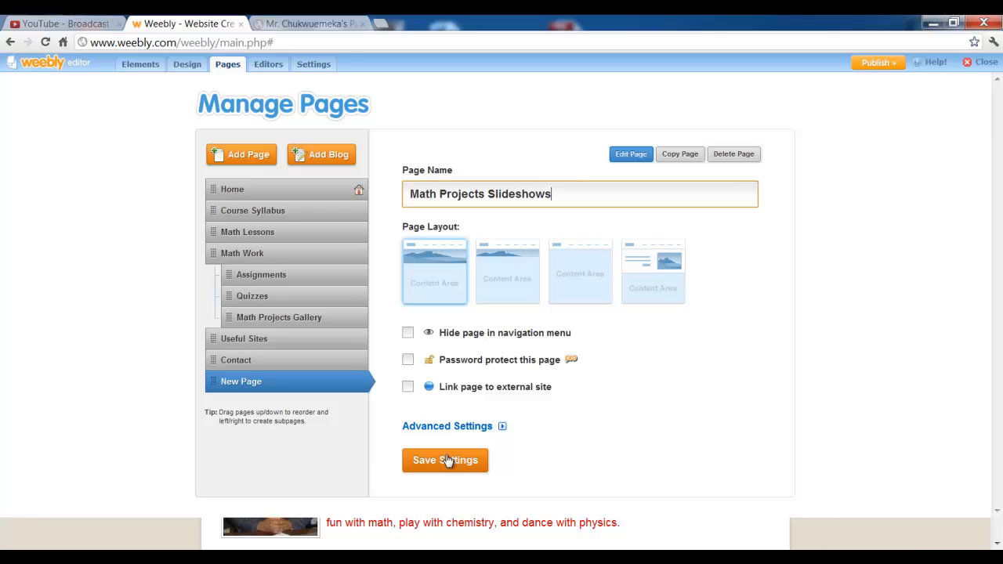
left_click(445, 461)
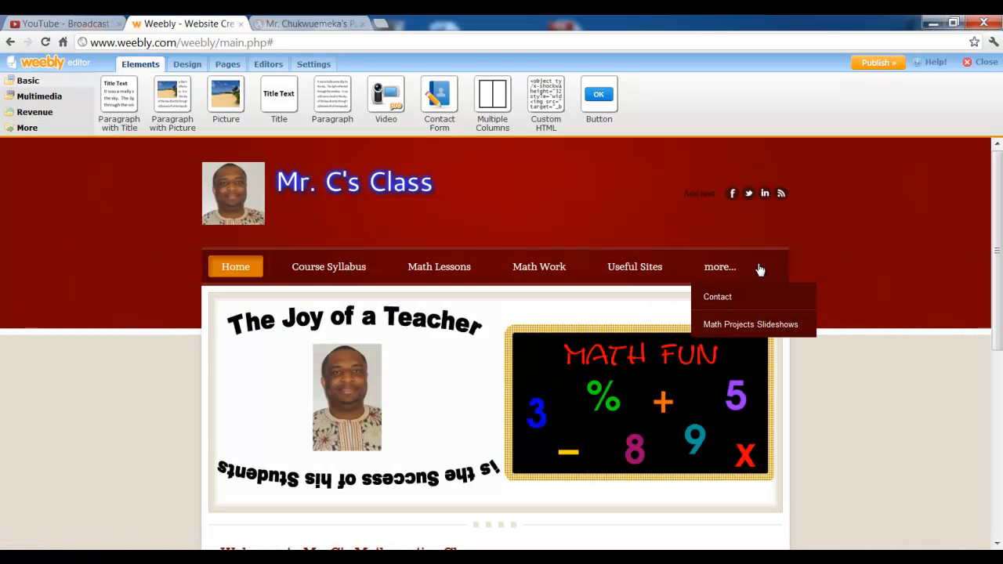
mouse_move(564, 160)
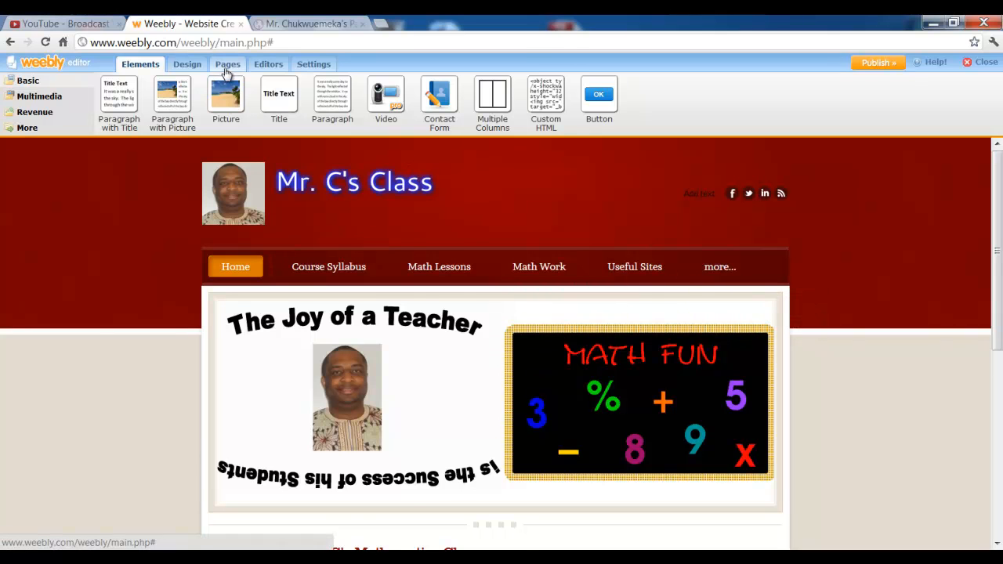
- Nest Math Projects Slideshows as a subpage beneath Math Work in the page list and save
left_click(227, 65)
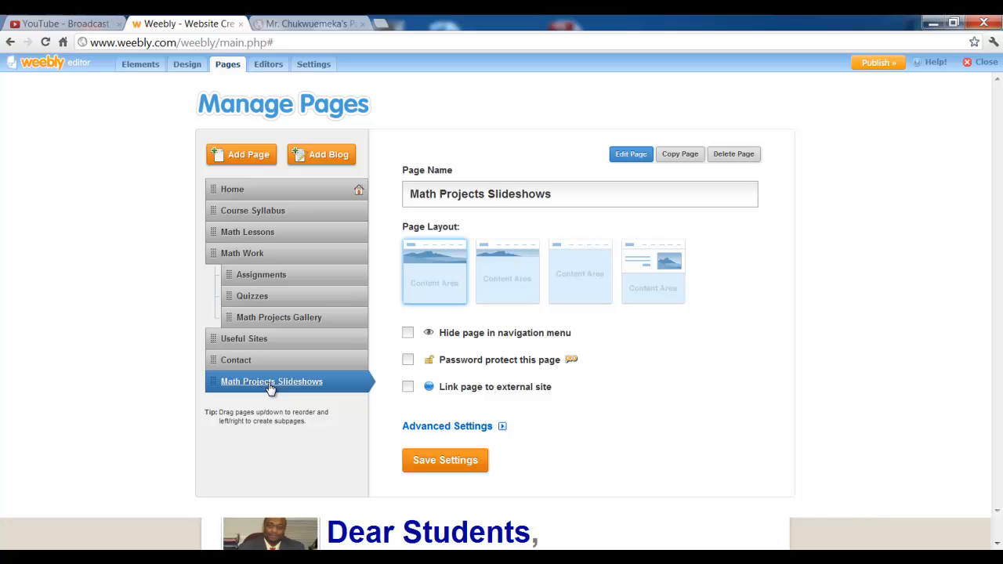
left_click_drag(271, 382, 275, 346)
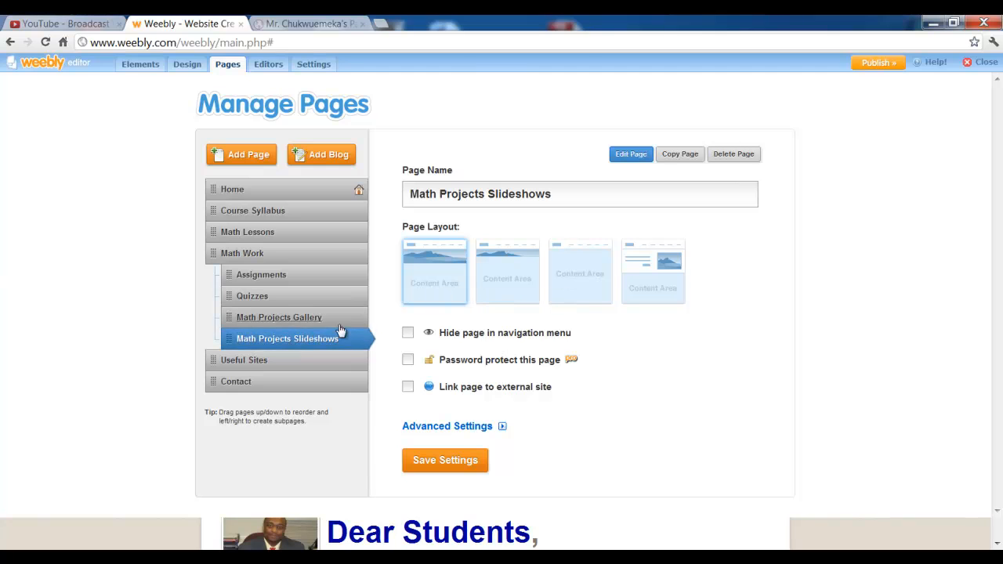
mouse_move(150, 411)
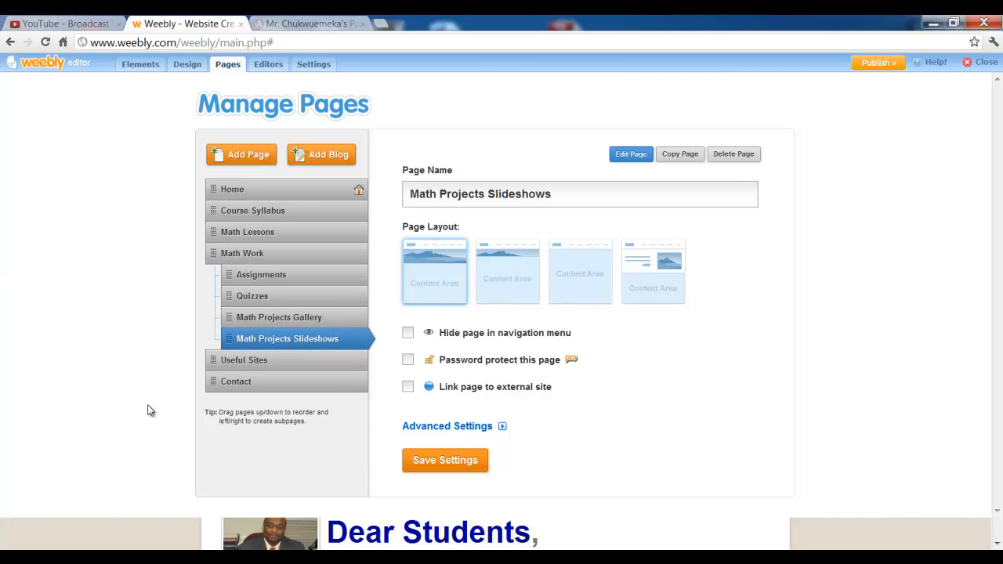
mouse_move(445, 461)
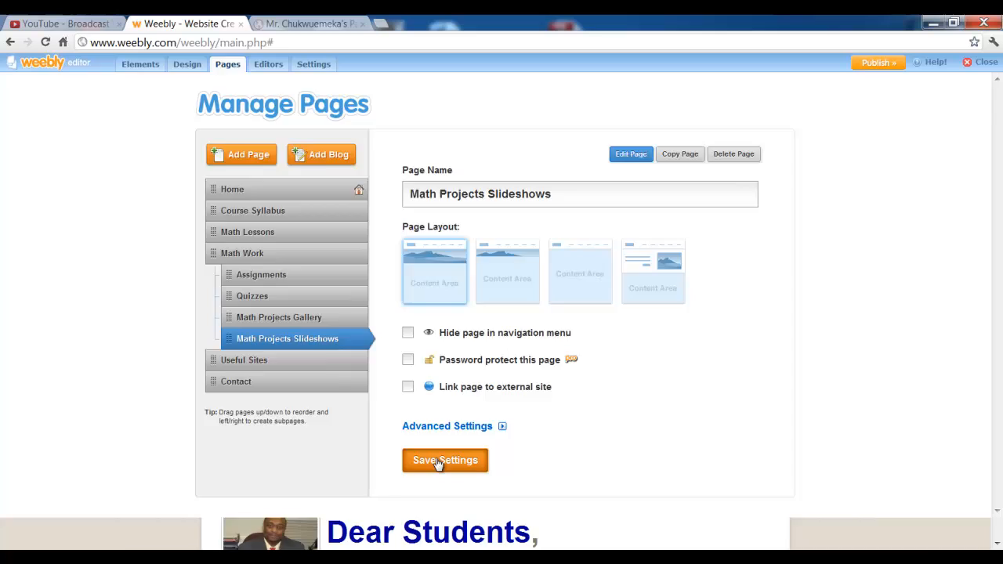
left_click(445, 461)
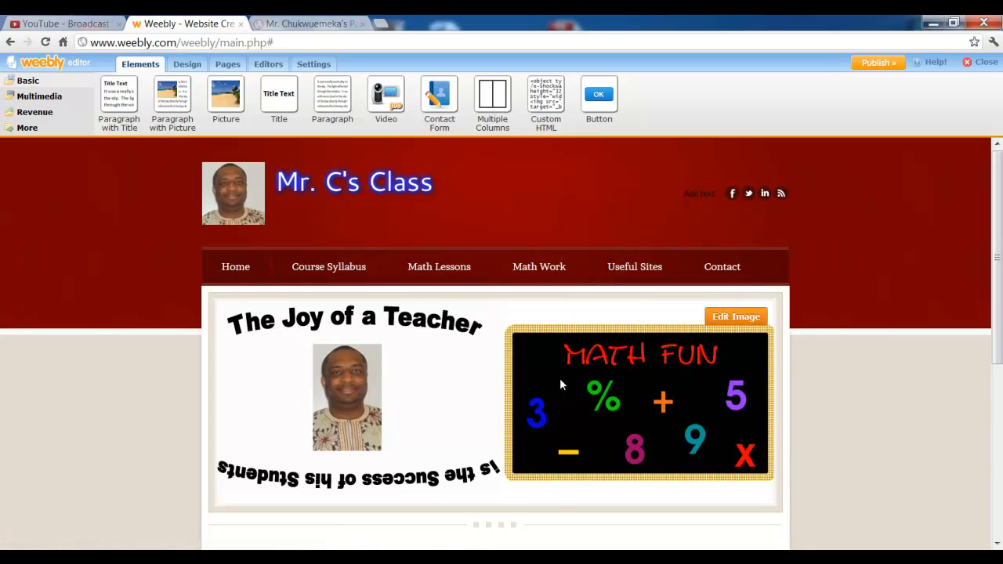
- Add a slideshow element with the Simple Slideshow style and continue to Manage Slideshow Photos
scroll("down", 3)
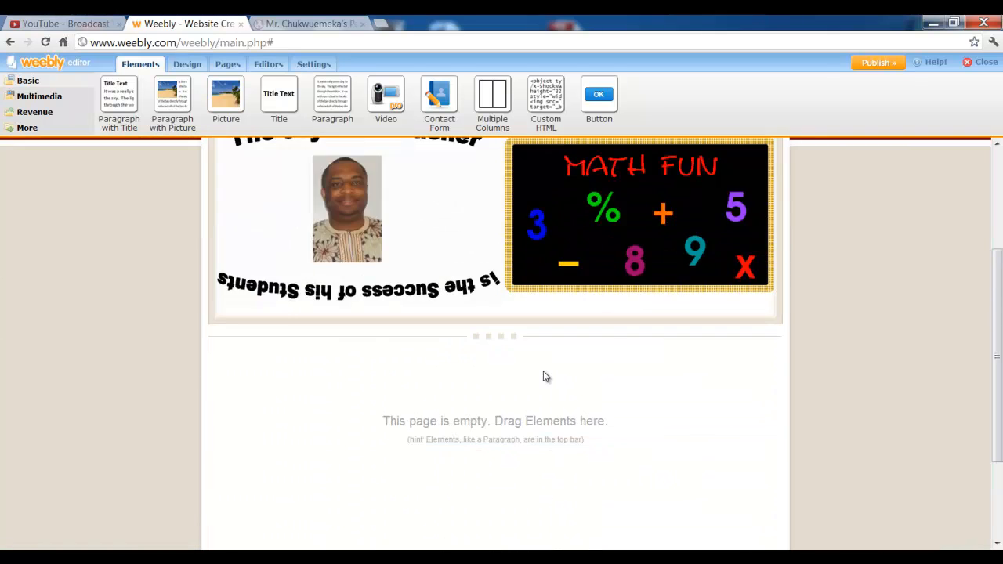
scroll("up", 3)
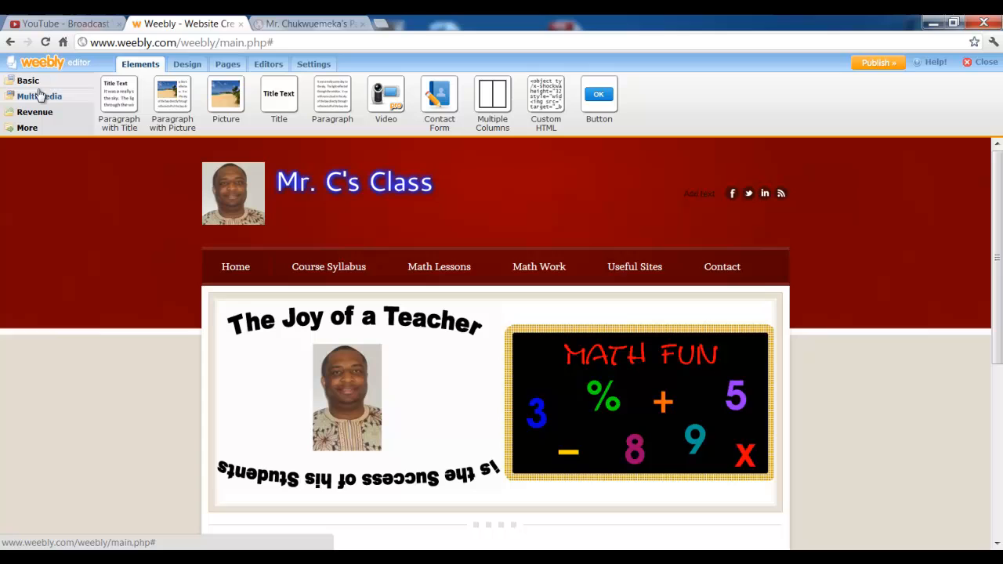
left_click(39, 95)
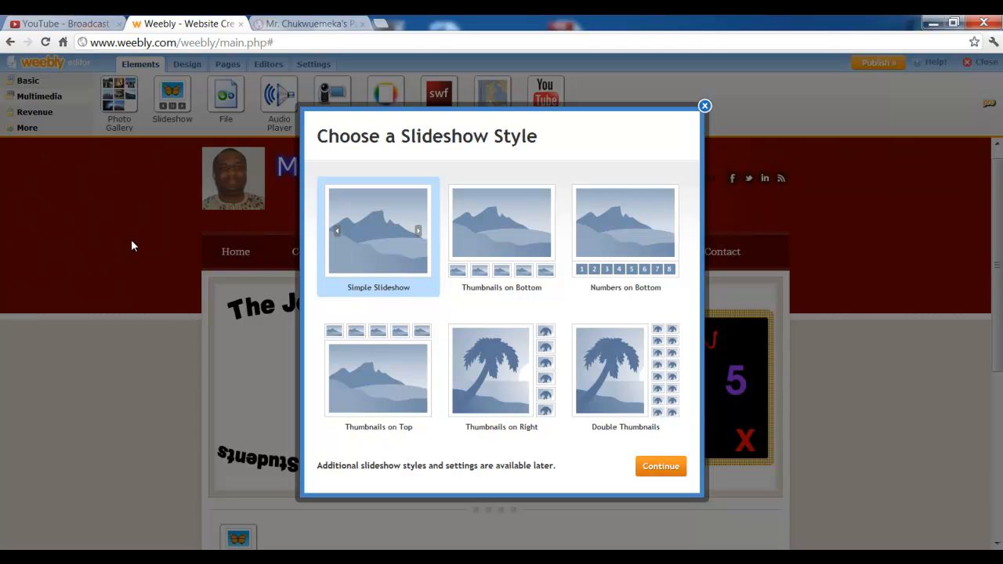
mouse_move(608, 285)
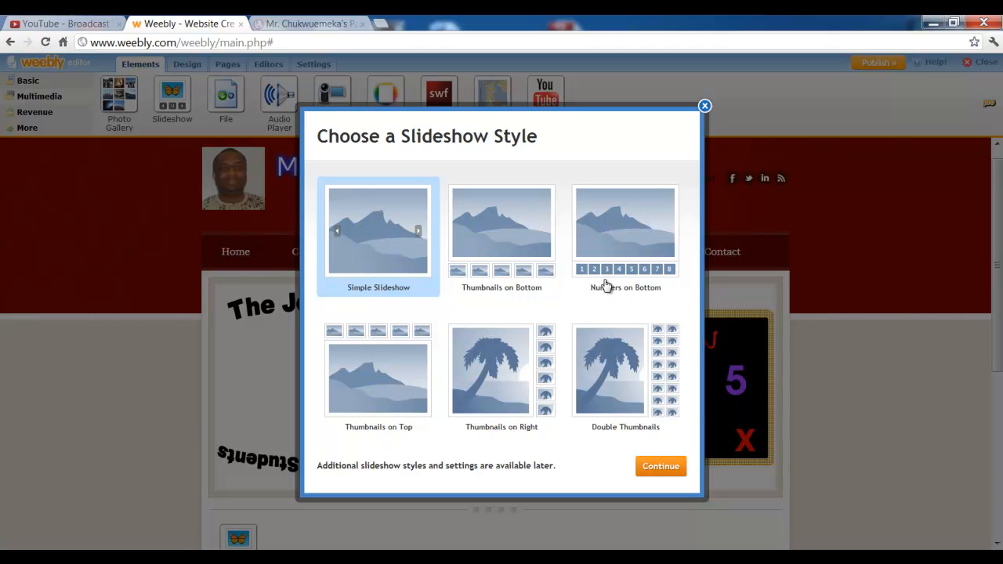
mouse_move(608, 411)
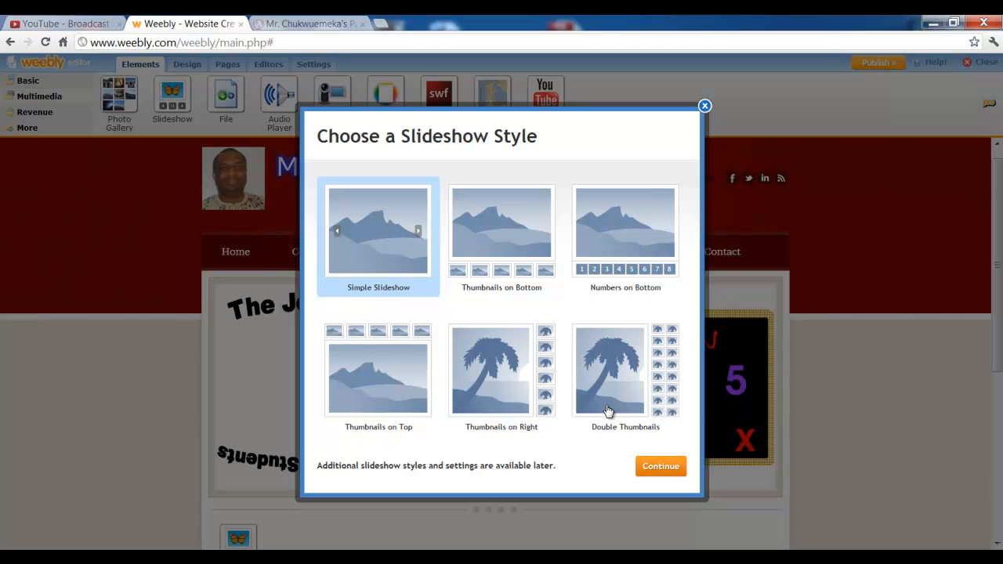
mouse_move(435, 274)
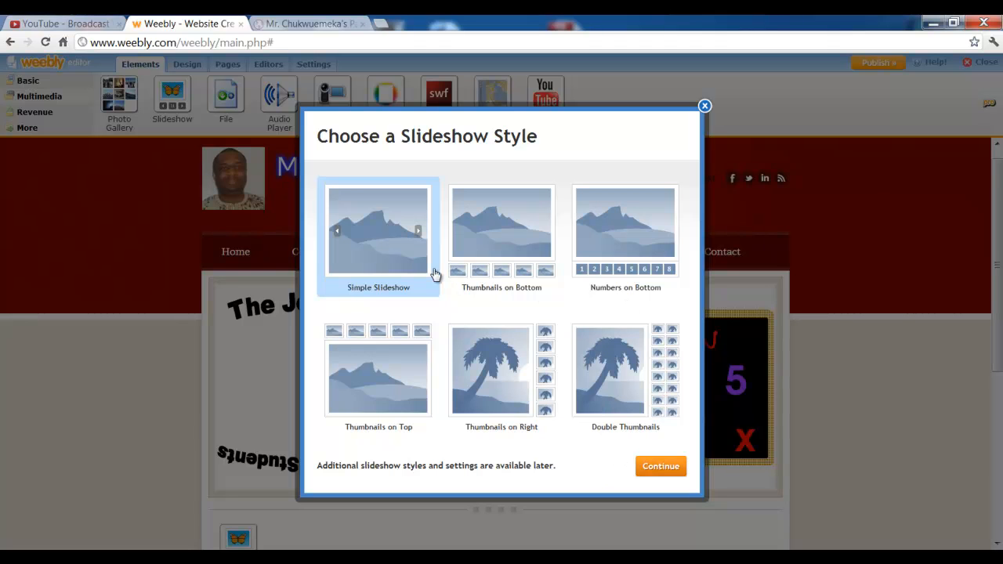
mouse_move(384, 250)
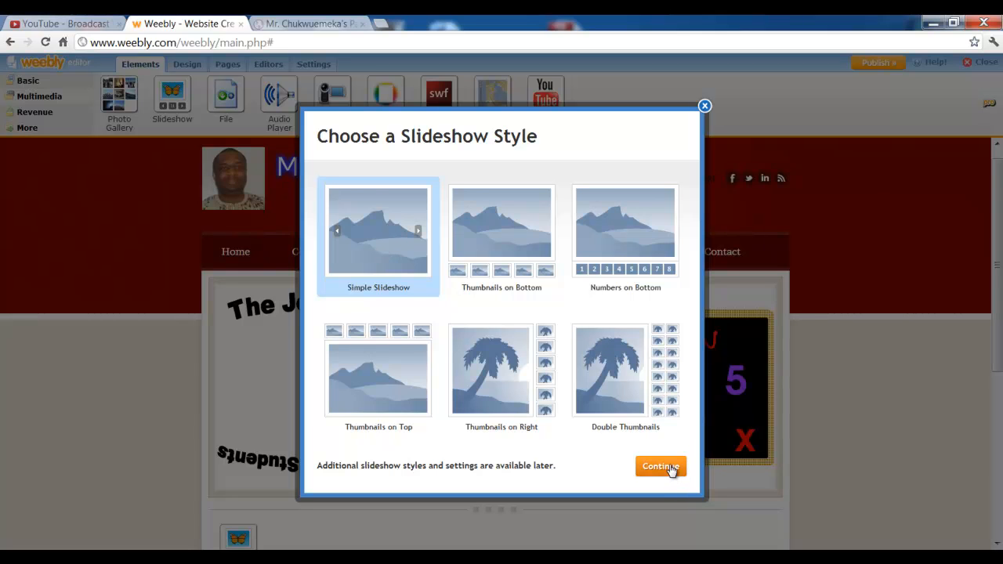
left_click(659, 467)
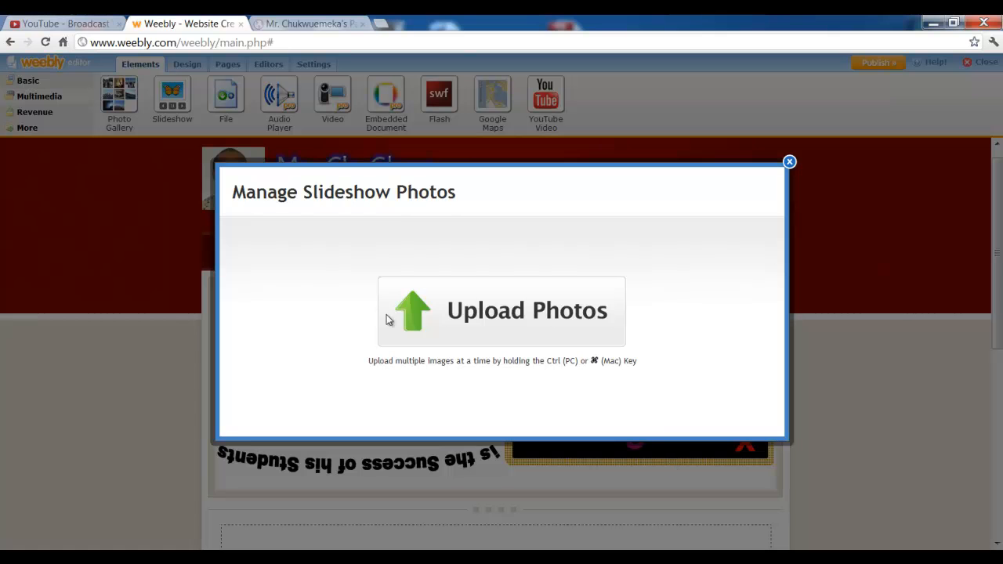
mouse_move(552, 319)
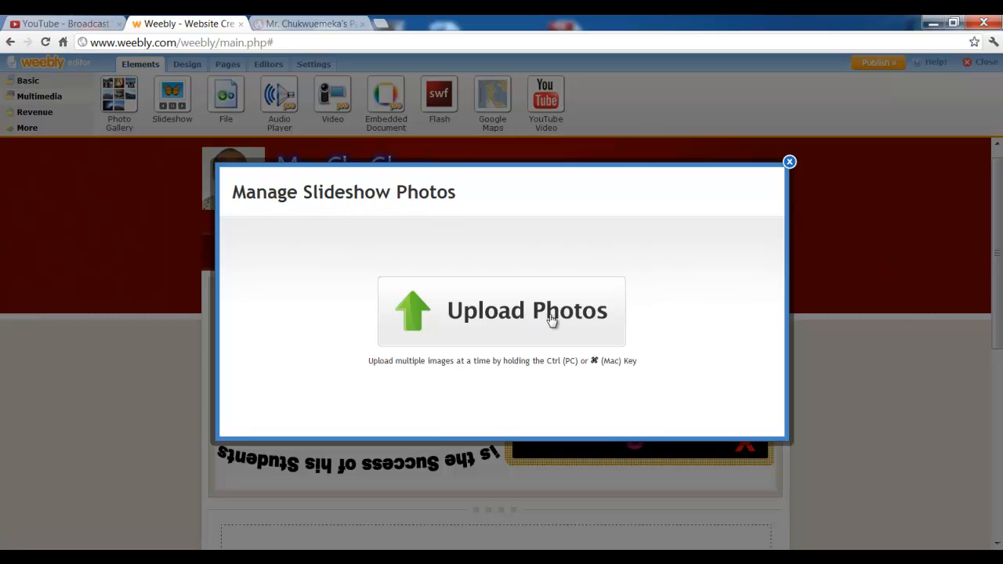
- Upload the portrait, two algebra signs and math fun board images from the Desktop into the slideshow
left_click(527, 310)
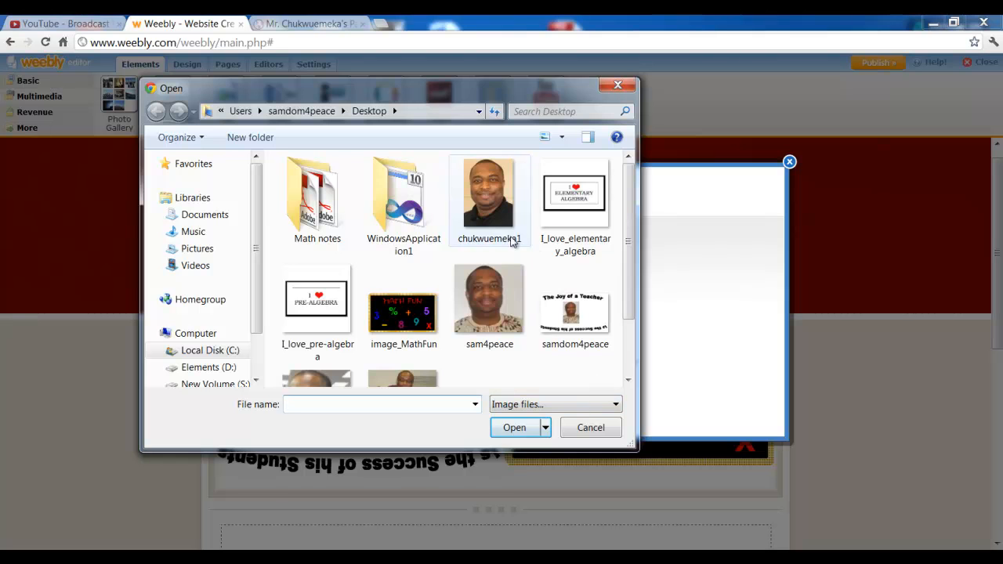
mouse_move(507, 212)
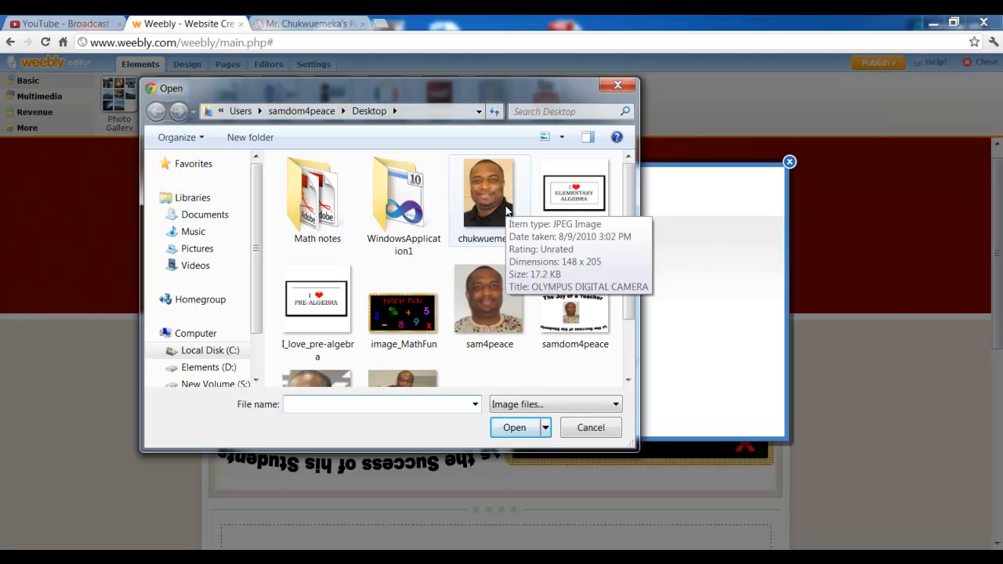
left_click(489, 191)
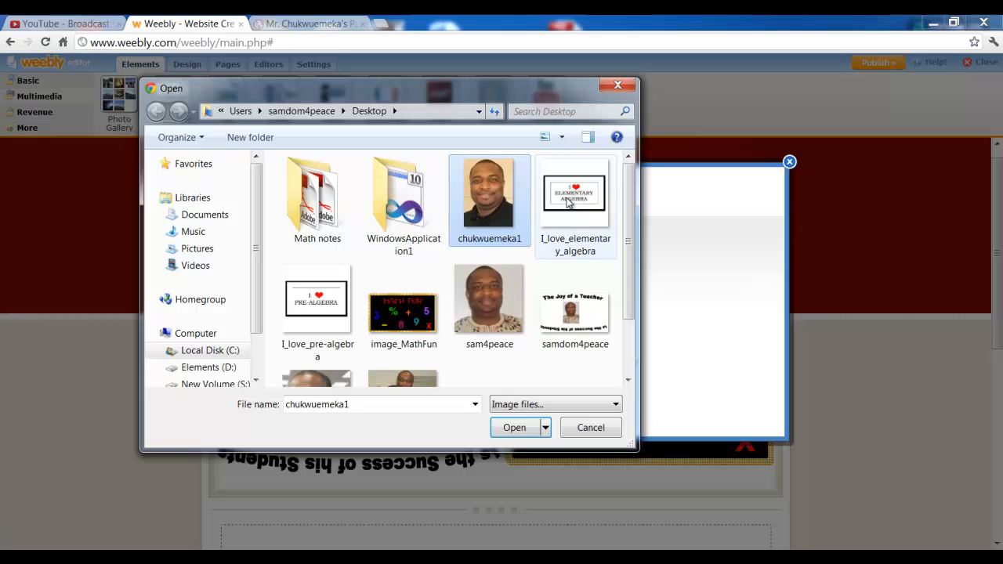
left_click(404, 300)
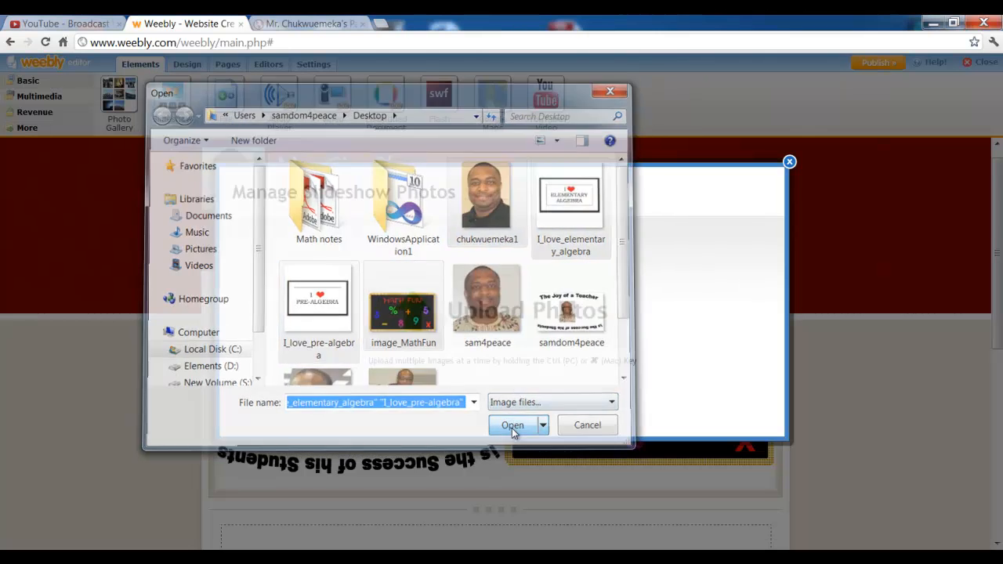
left_click(511, 425)
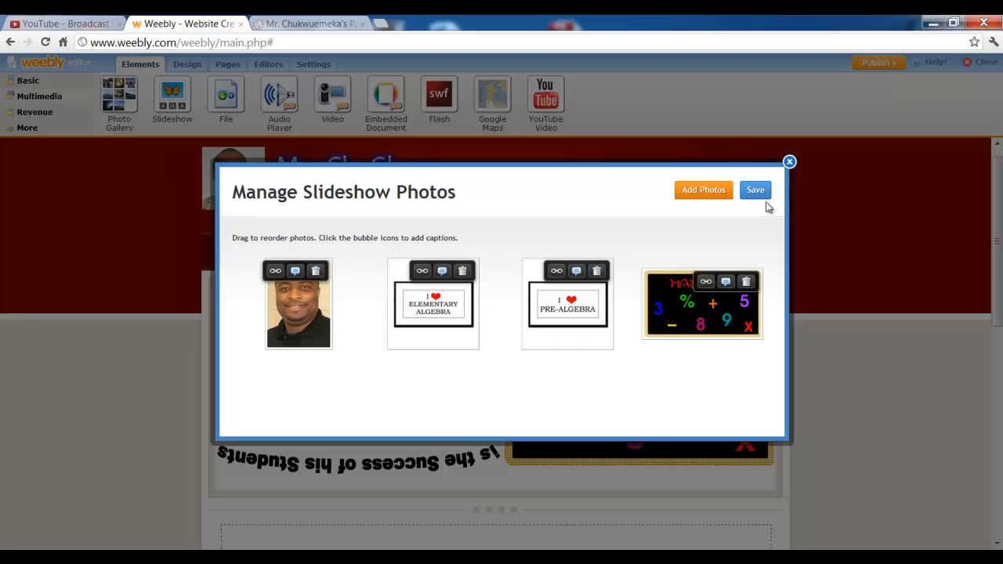
mouse_move(733, 195)
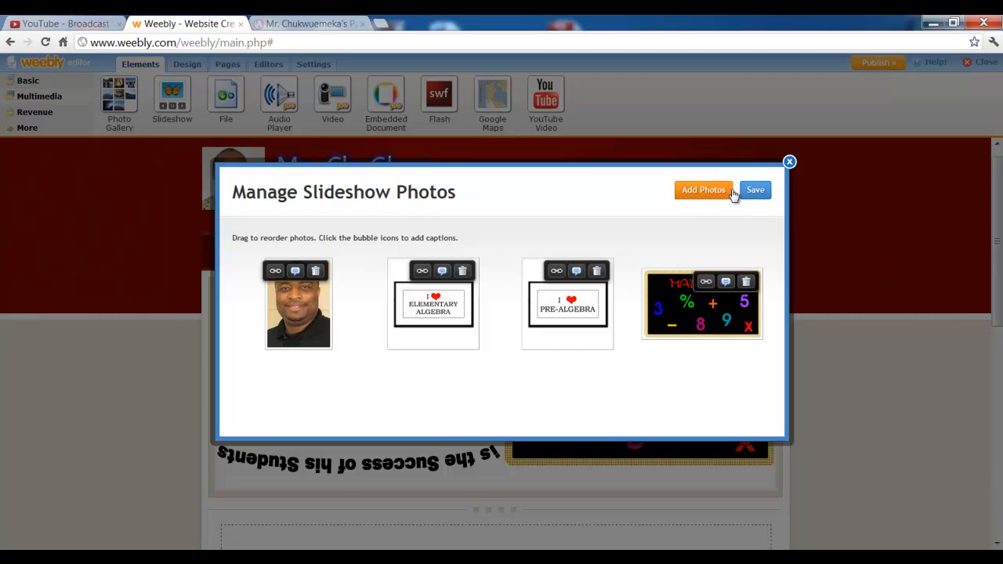
mouse_move(746, 223)
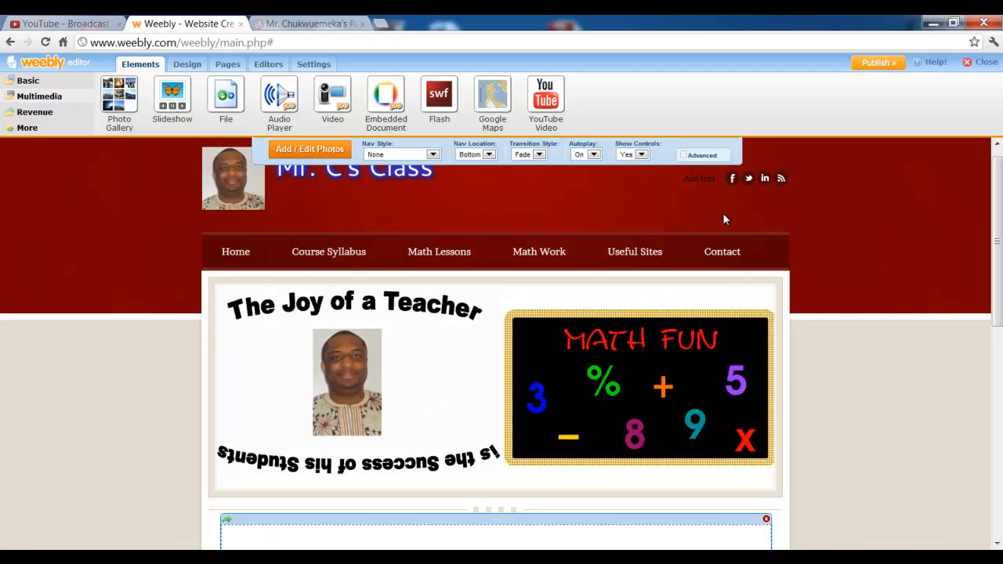
- Scroll the page to watch the saved slideshow cycle its photos below the banner
scroll("down", 3)
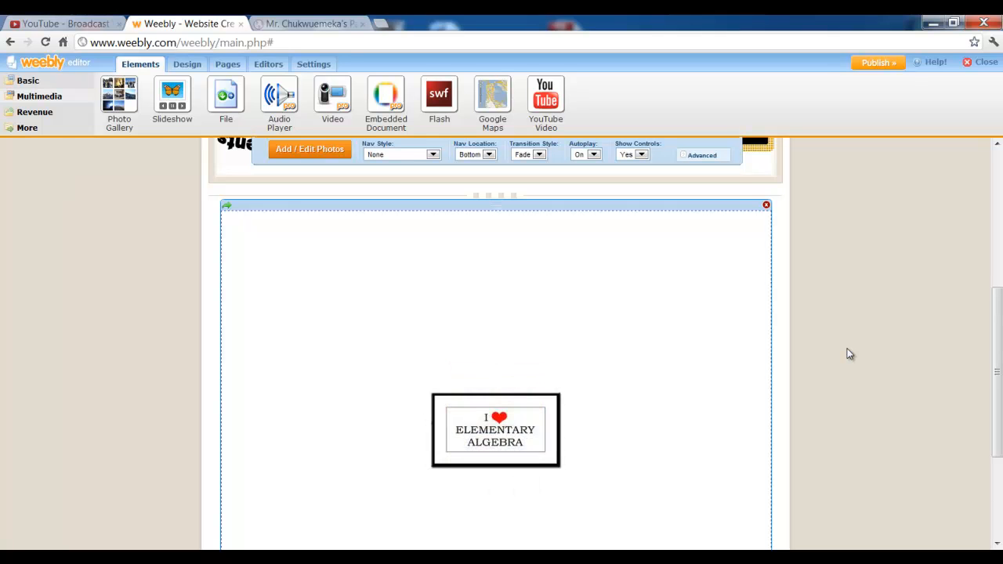
scroll("up", 3)
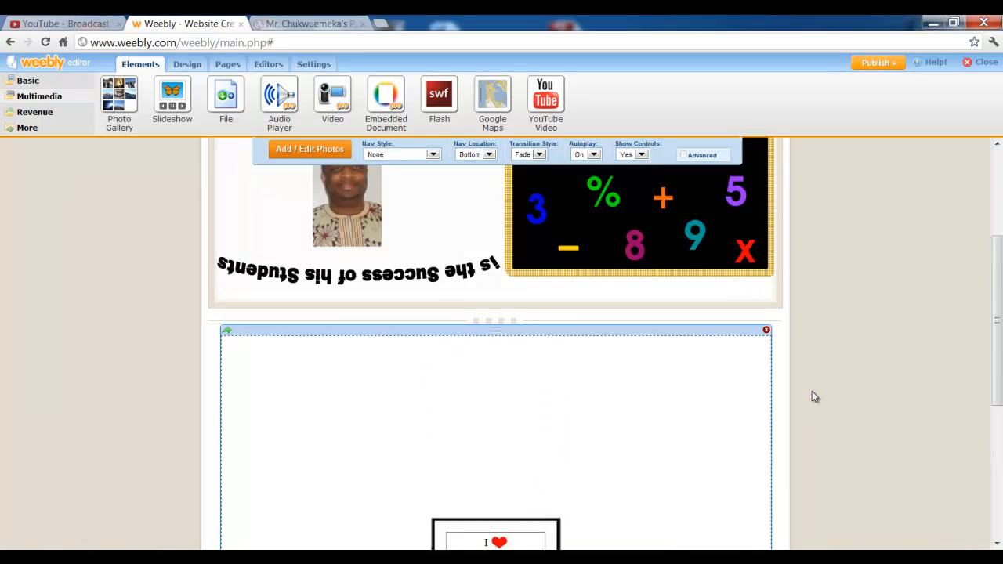
scroll("down", 3)
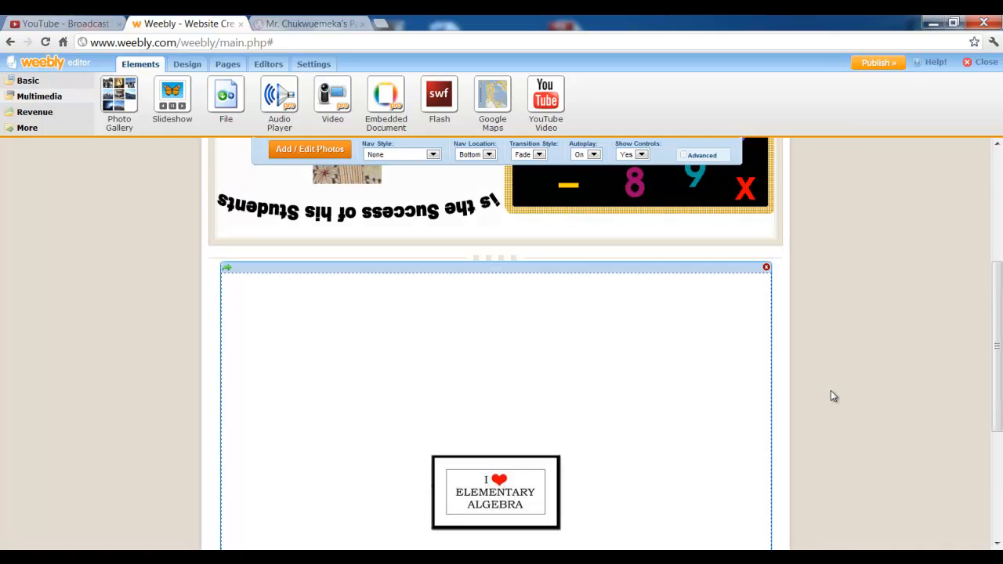
scroll("up", 3)
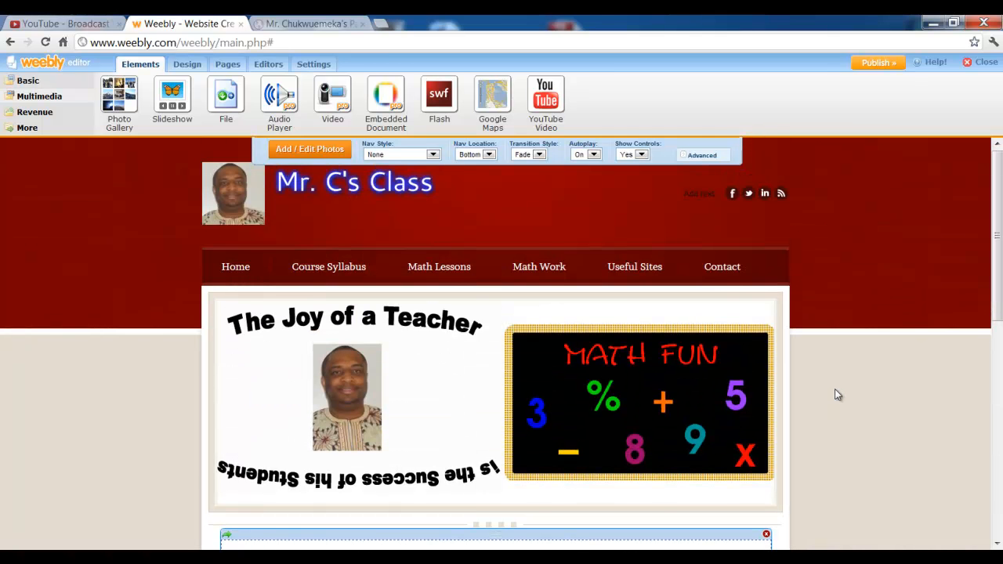
mouse_move(62, 263)
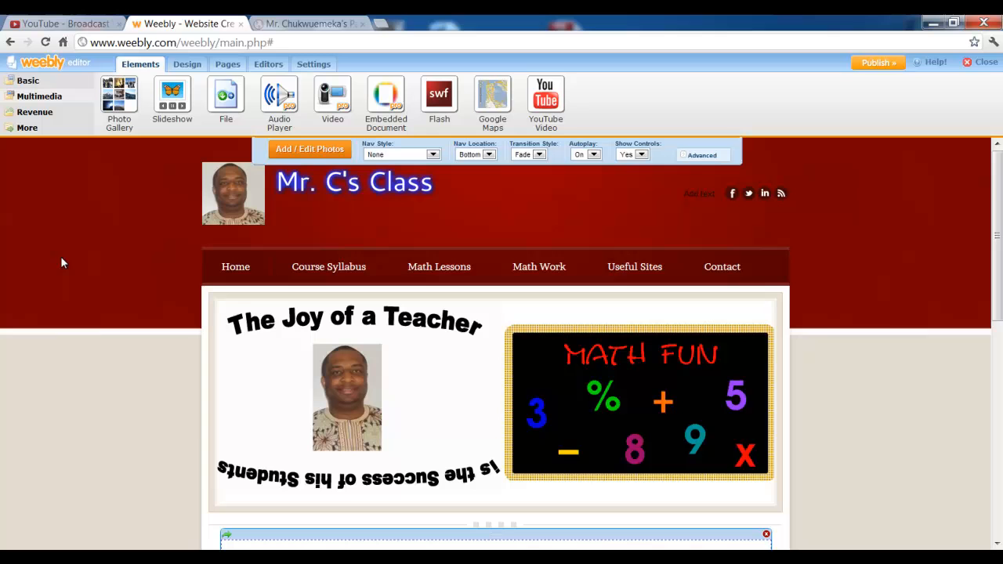
scroll("down", 3)
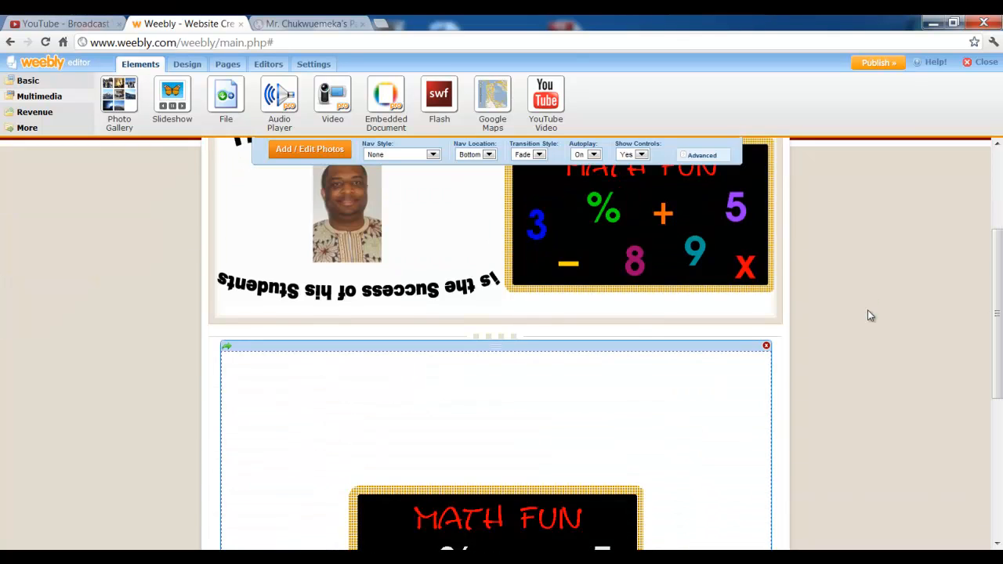
scroll("up", 3)
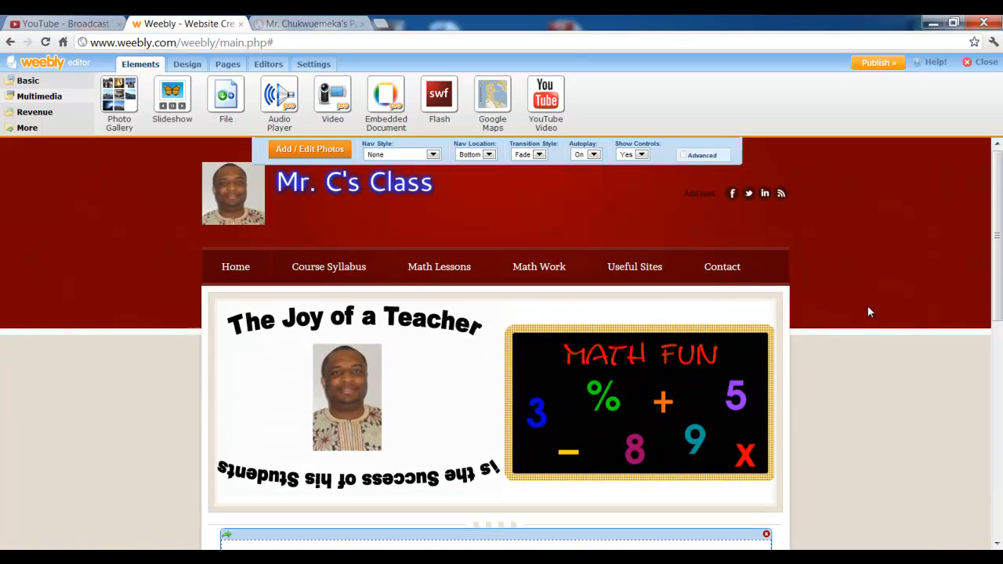
mouse_move(736, 218)
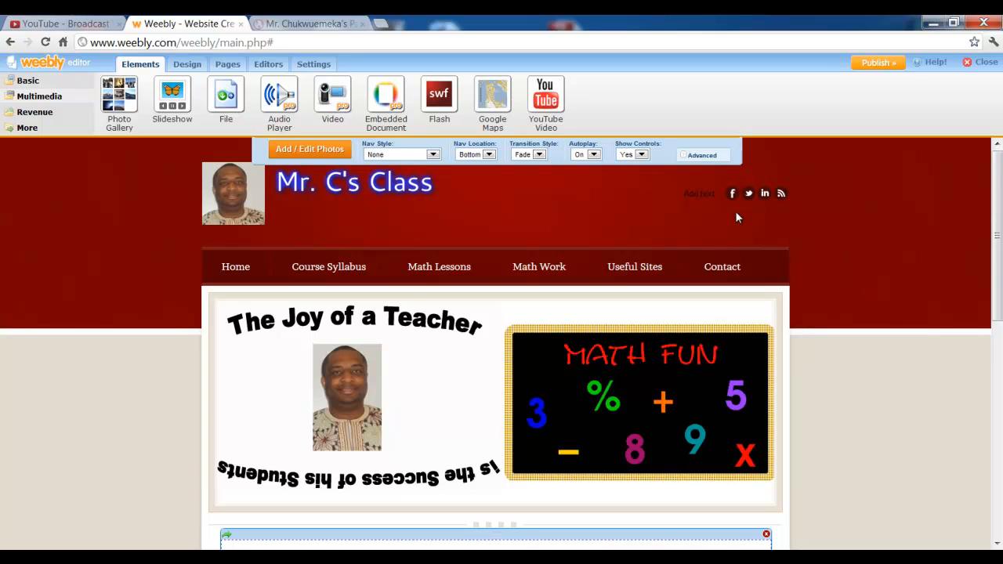
scroll("down", 3)
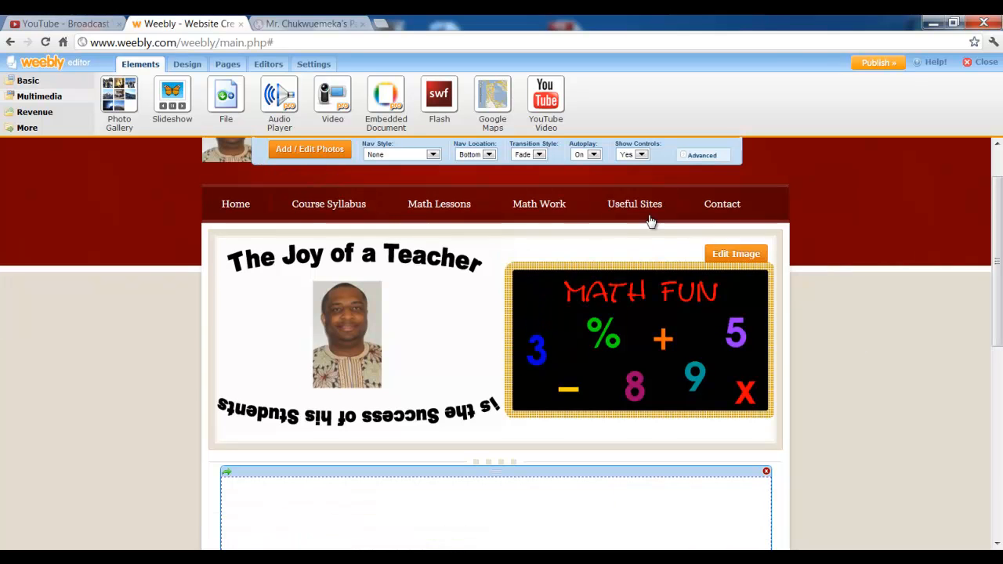
scroll("down", 3)
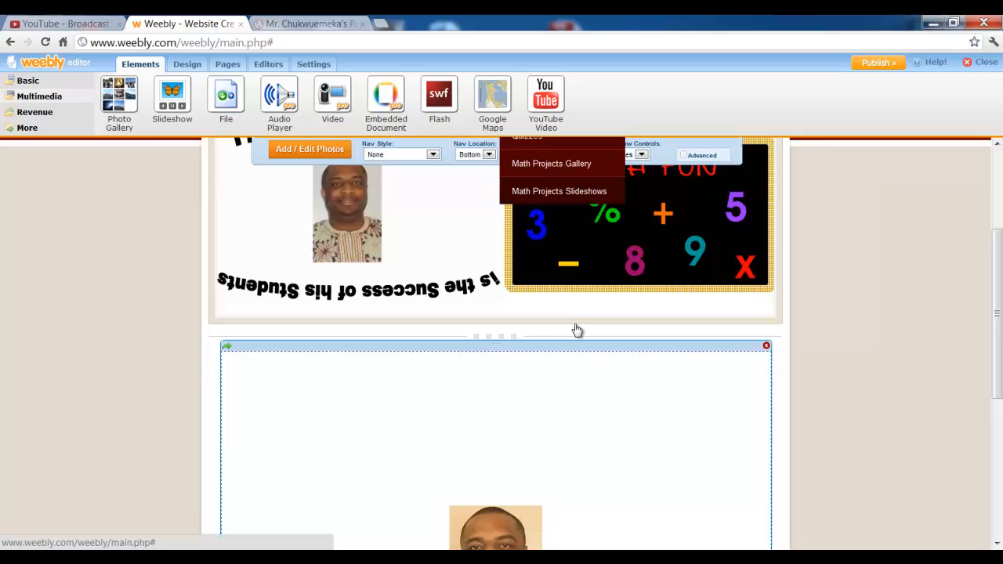
scroll("up", 3)
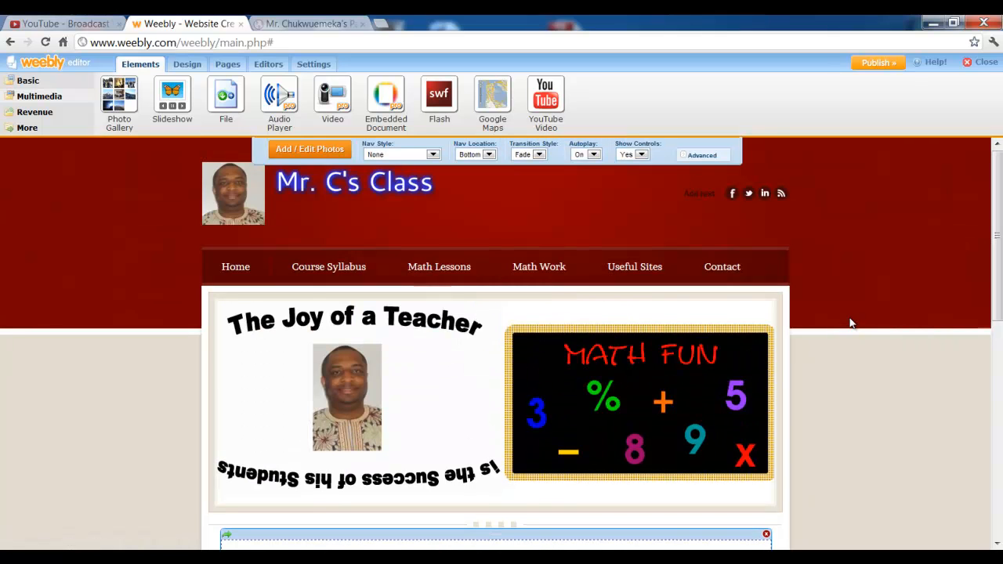